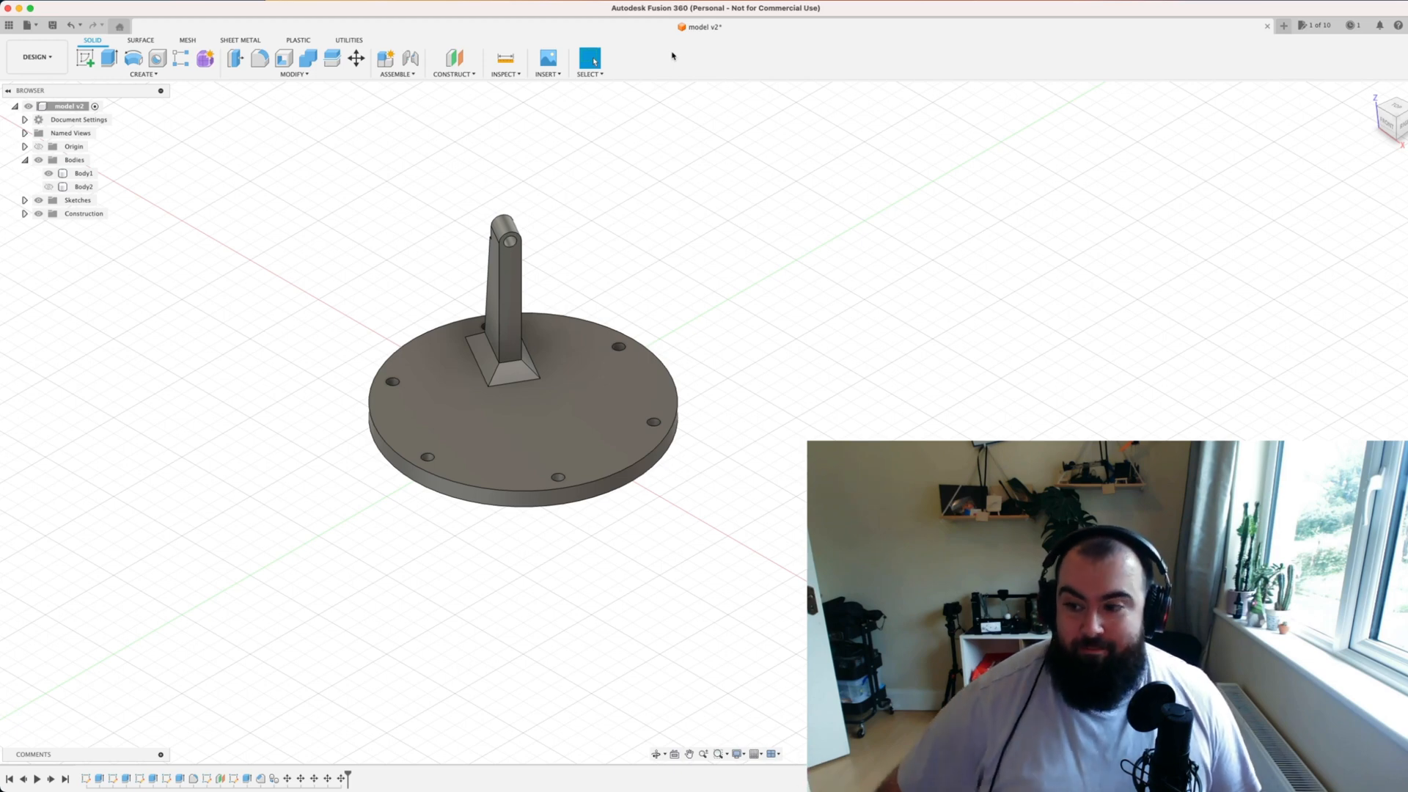
pyautogui.moveTo(713, 320)
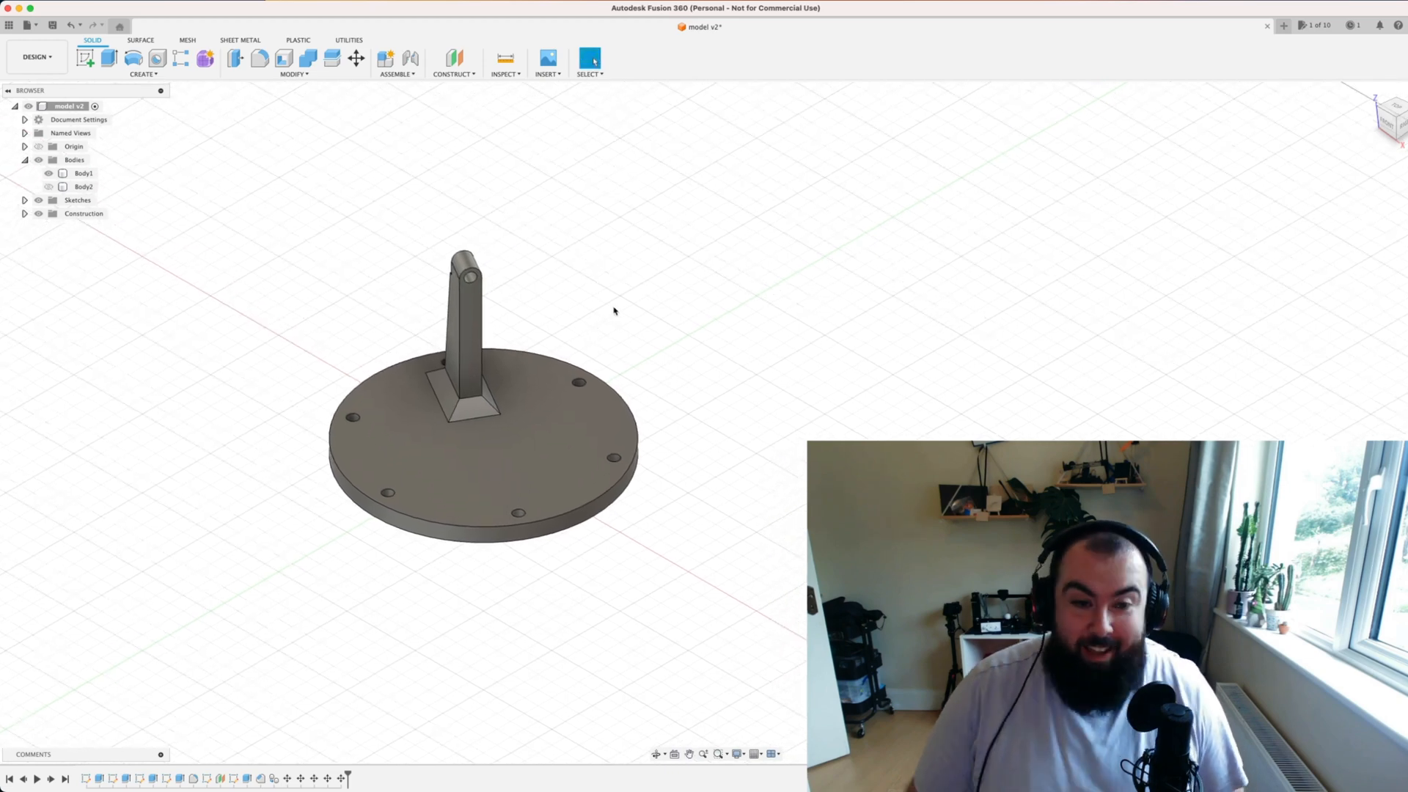
pyautogui.moveTo(607, 318)
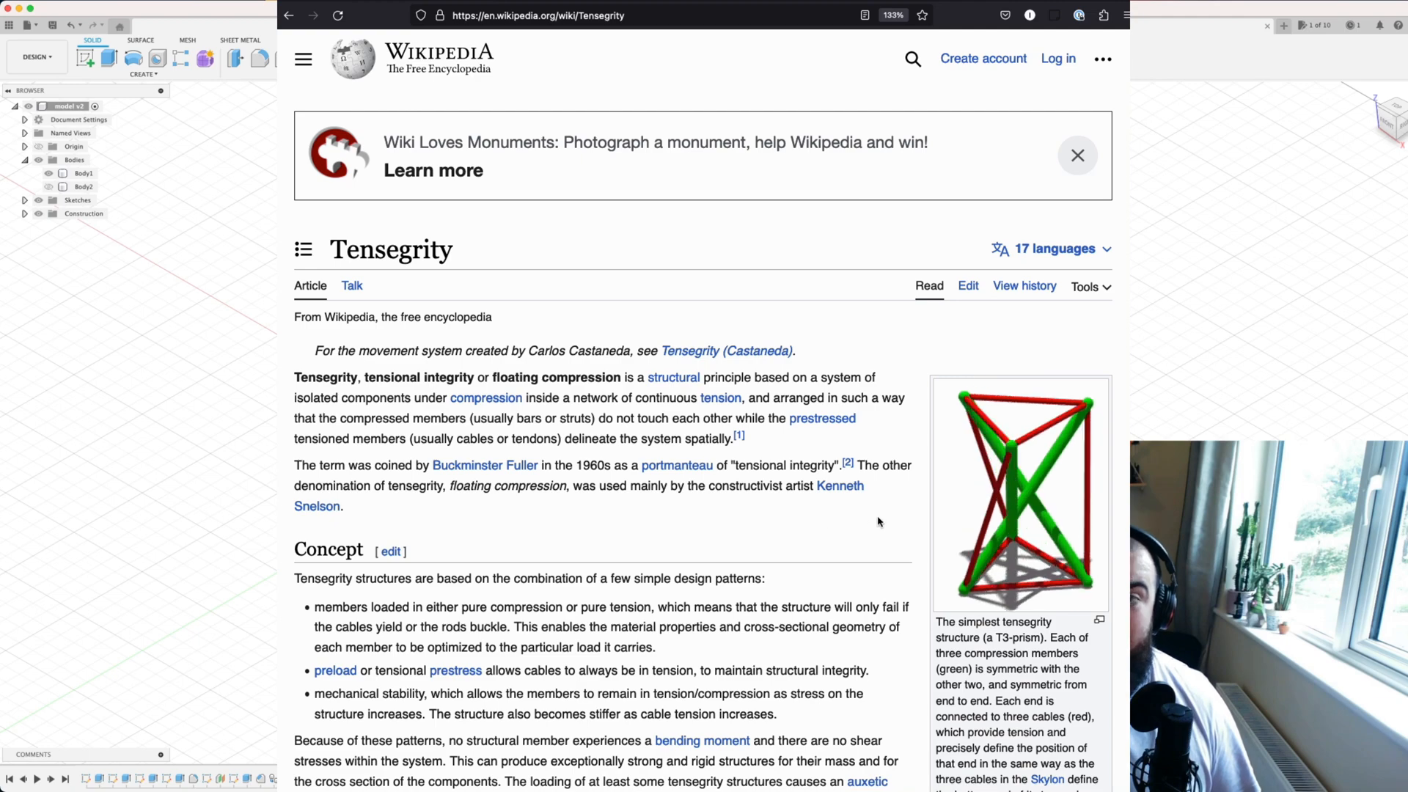
# Step: Scroll the Tensegrity Wikipedia article down through the Origins and art history section
pyautogui.scroll(-3)
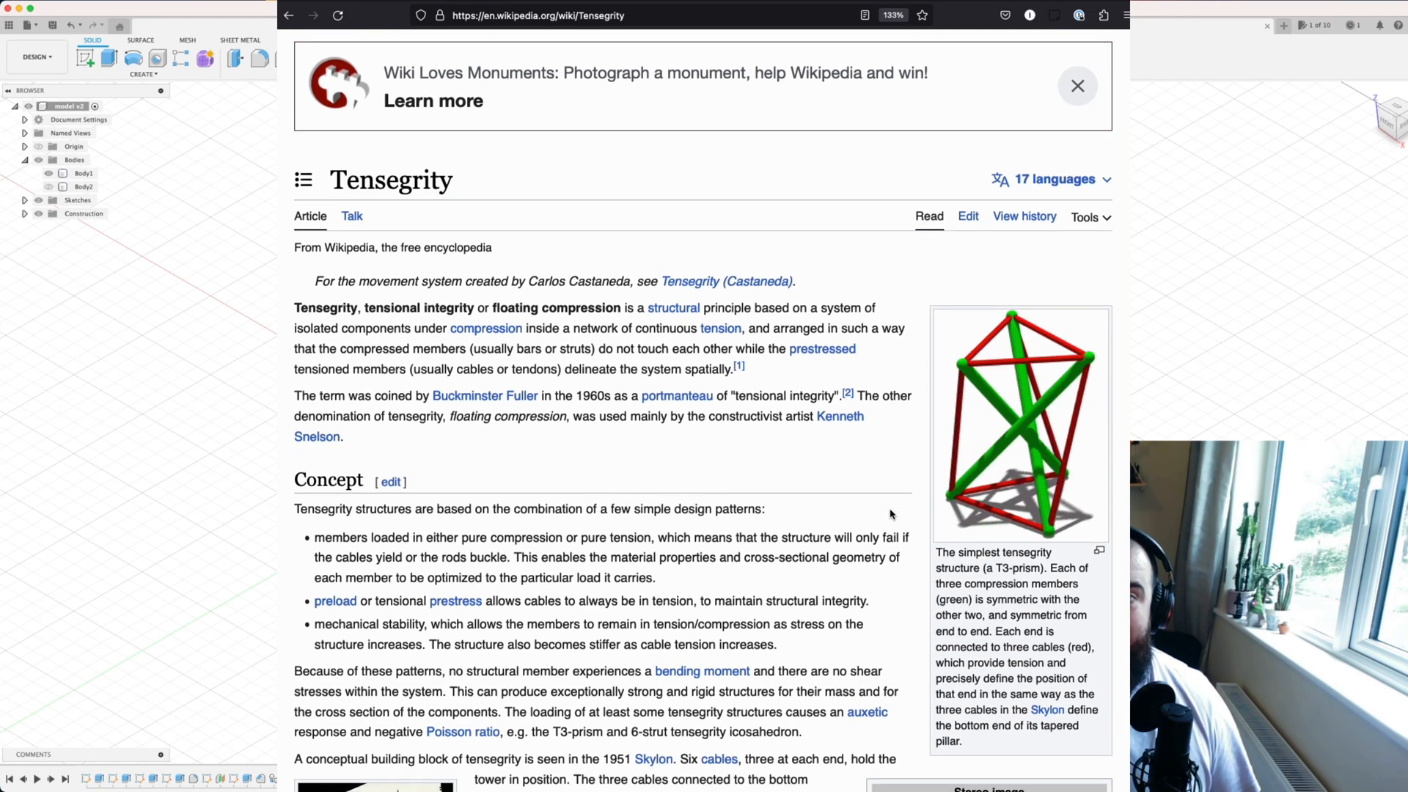
pyautogui.click(1076, 85)
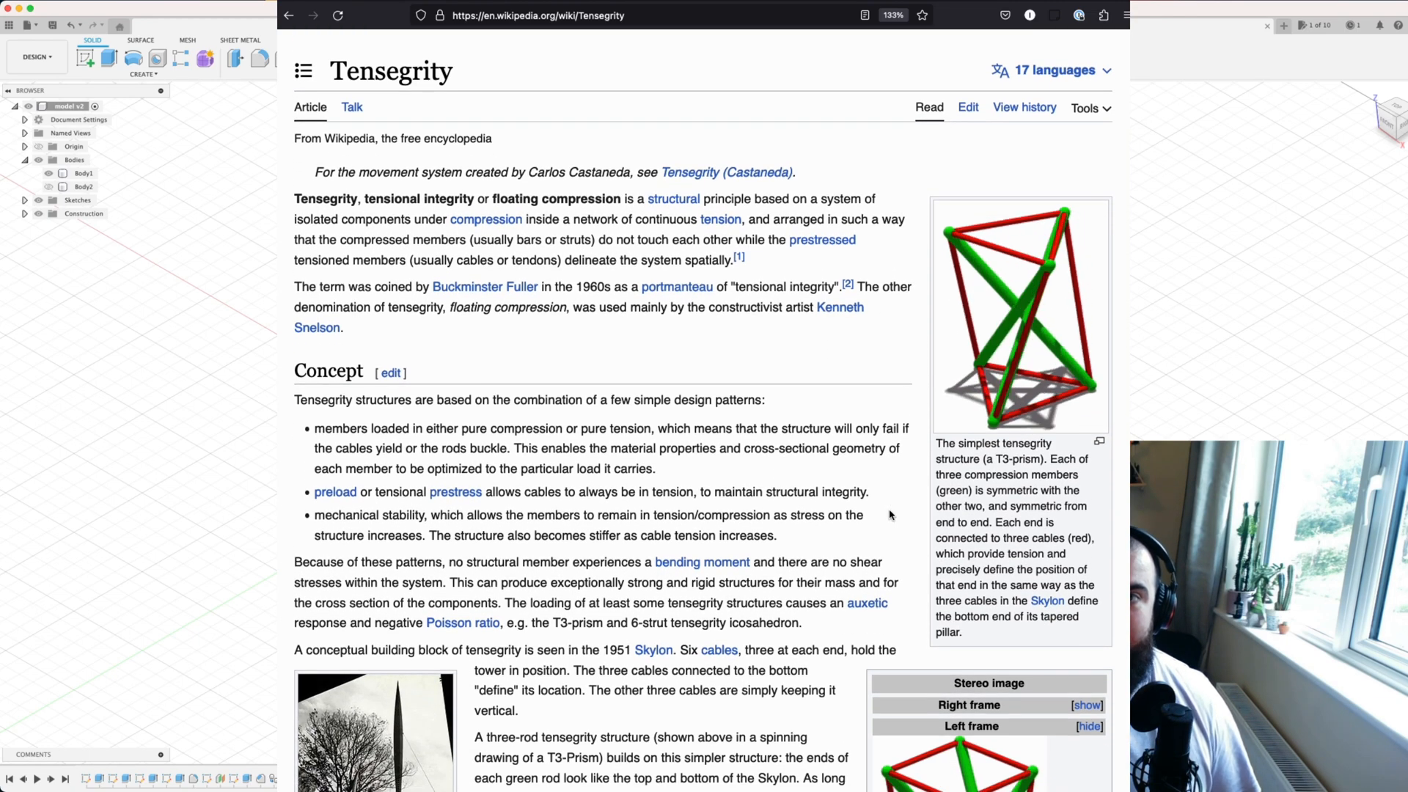
pyautogui.scroll(-3)
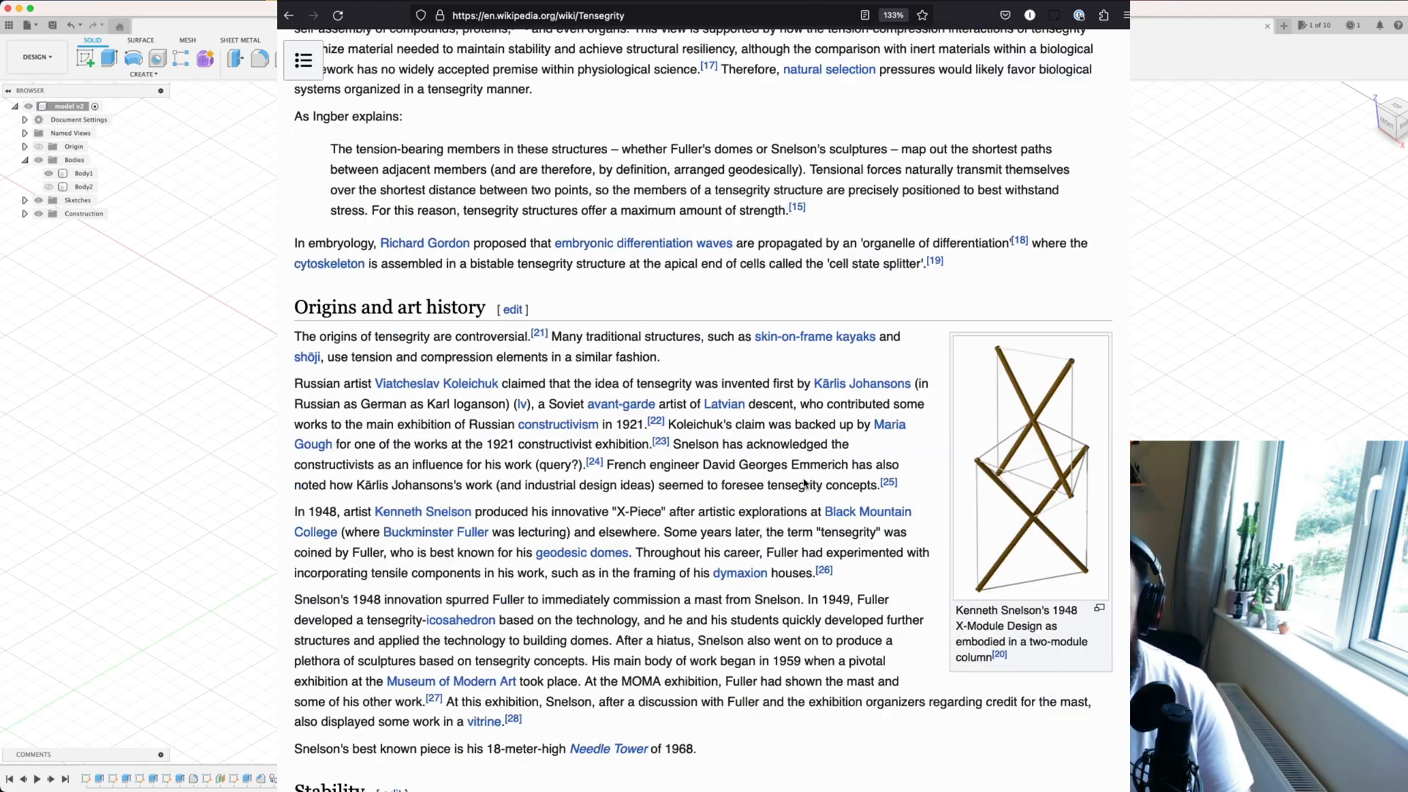
pyautogui.scroll(-3)
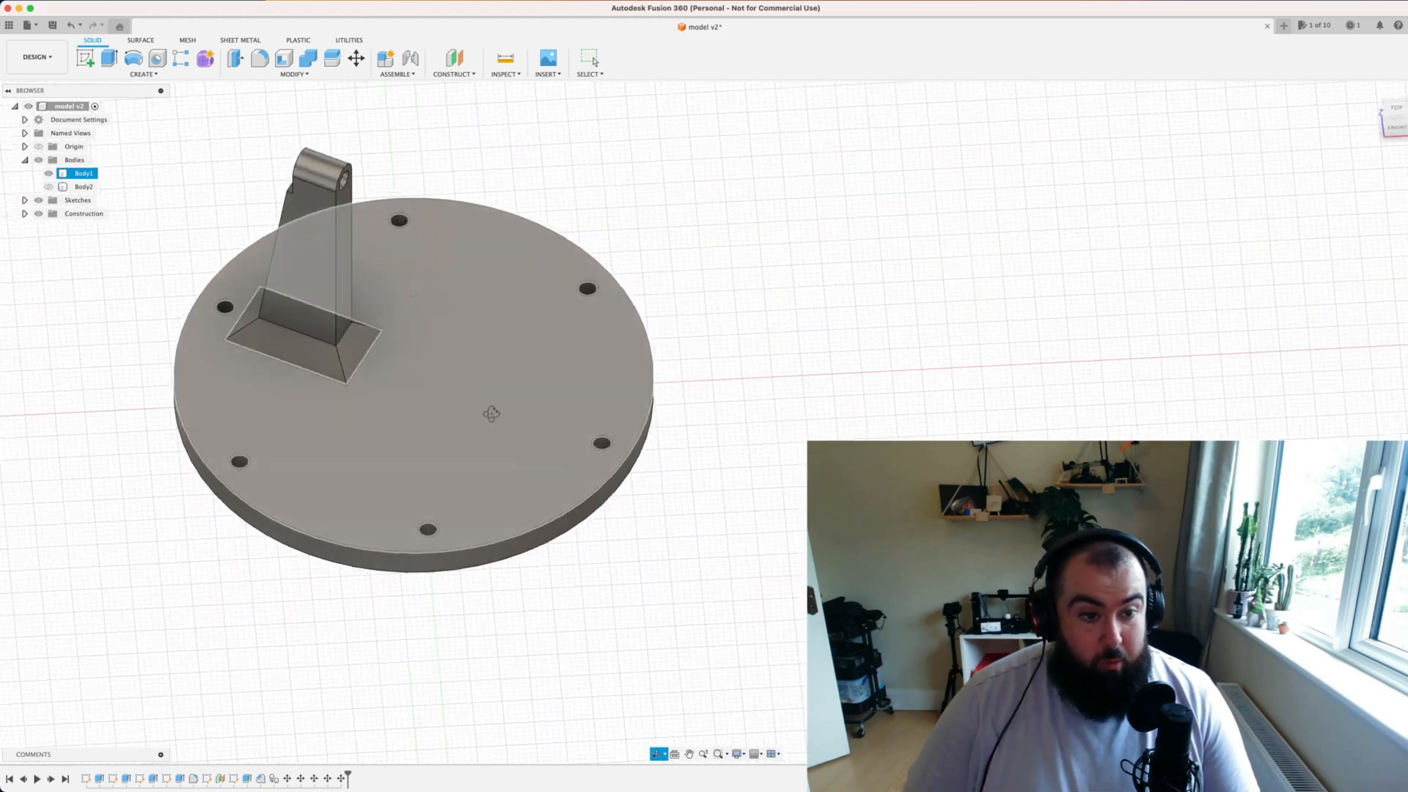
# Step: Orbit the table model to view the disc and its column from another side
pyautogui.moveTo(491, 414); pyautogui.dragTo(525, 555)
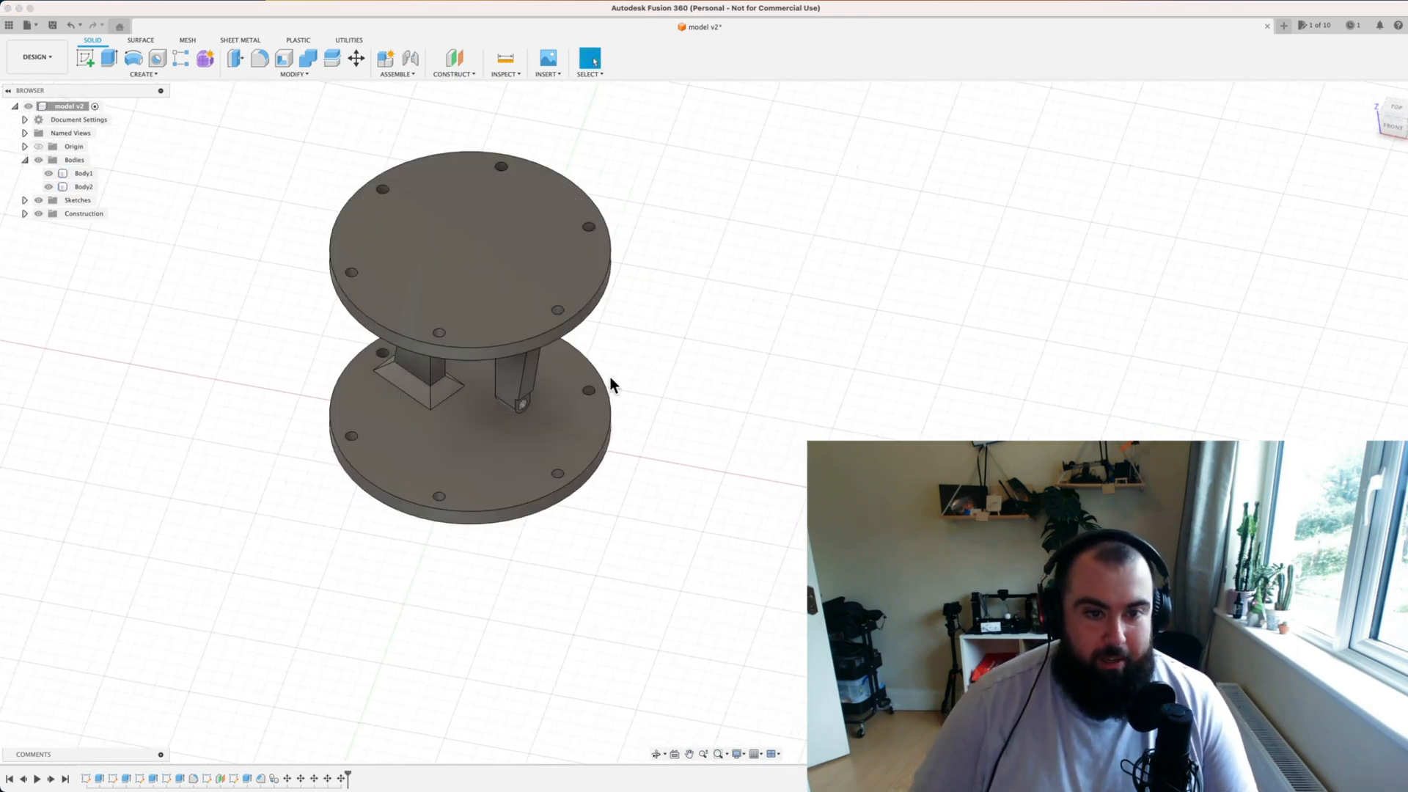
pyautogui.moveTo(615, 386); pyautogui.dragTo(723, 324)
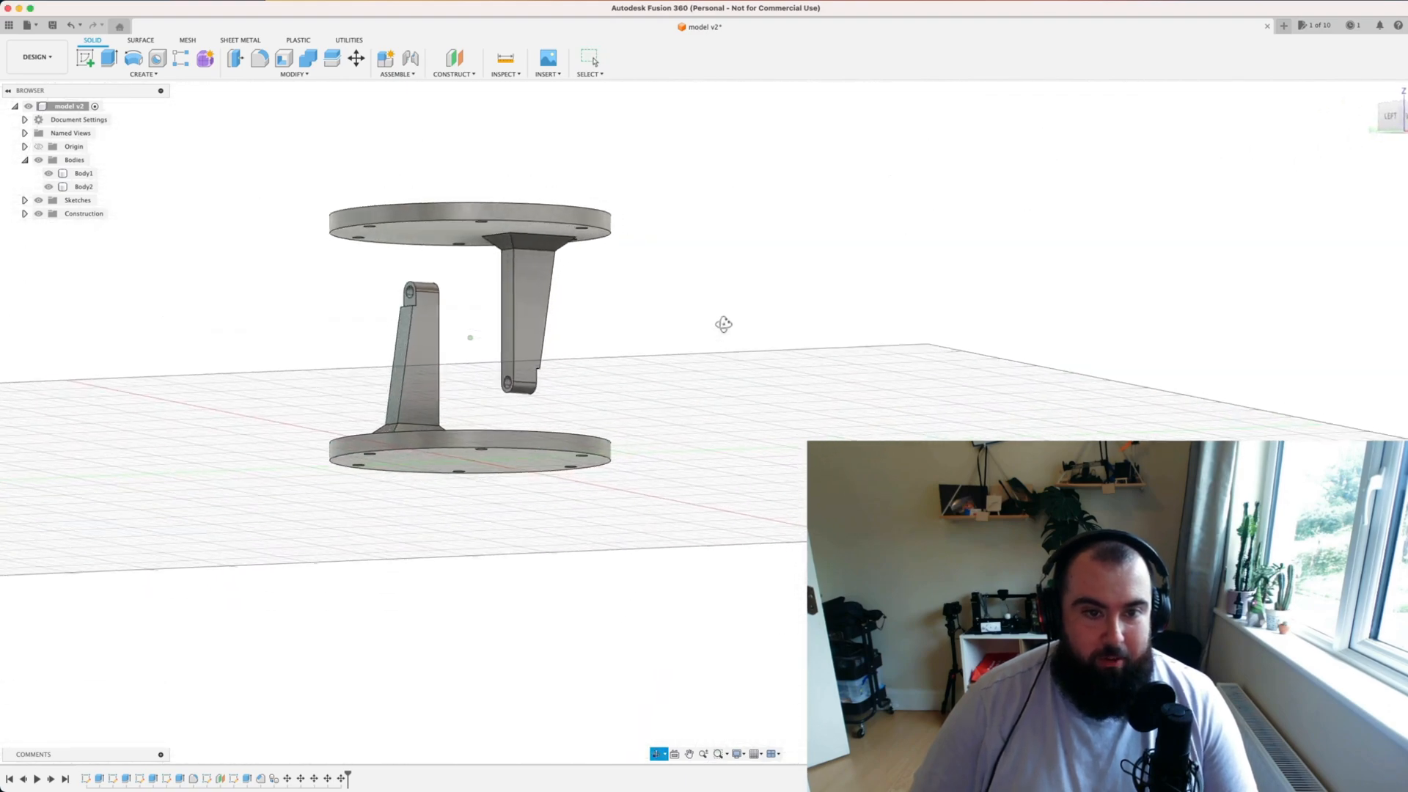
pyautogui.moveTo(723, 324); pyautogui.dragTo(694, 333)
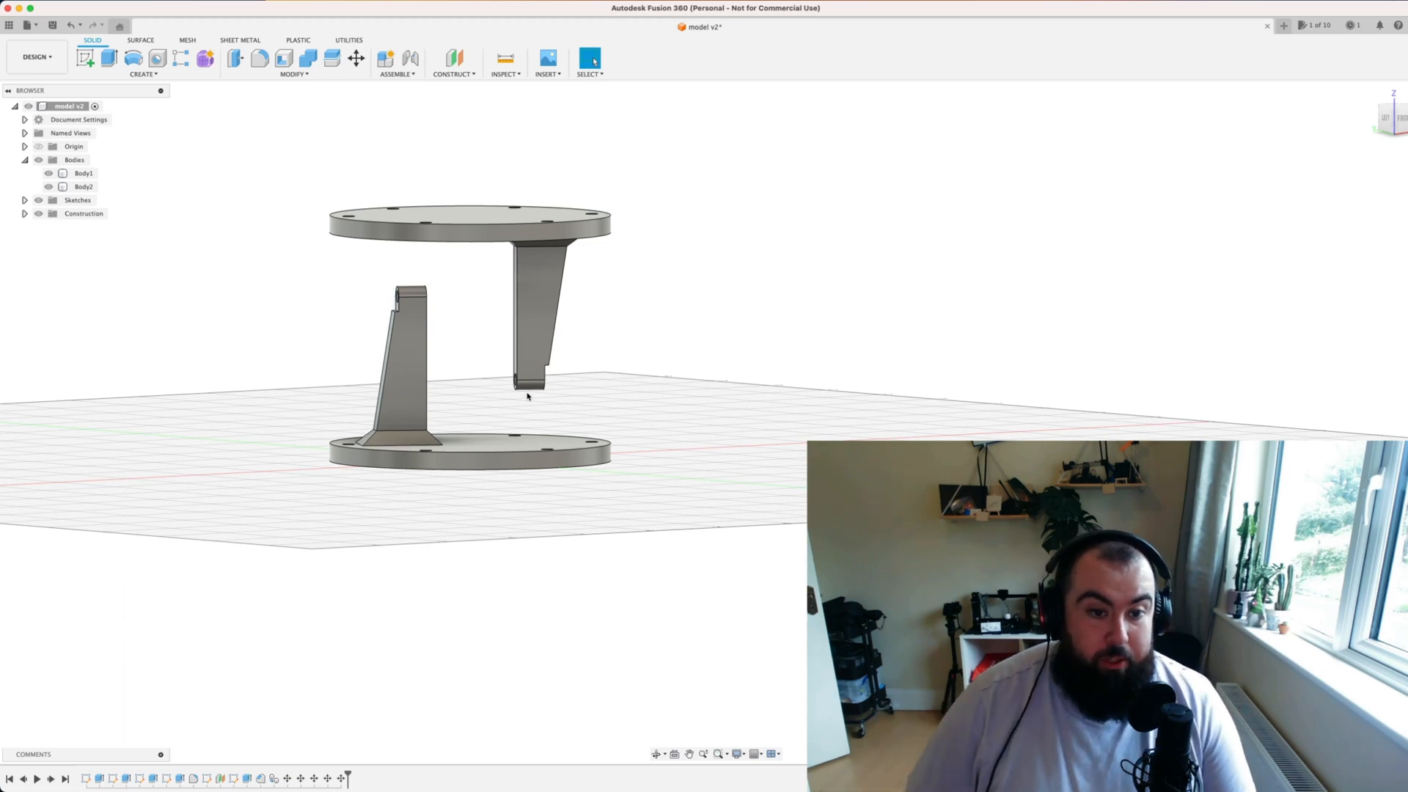
pyautogui.moveTo(431, 292)
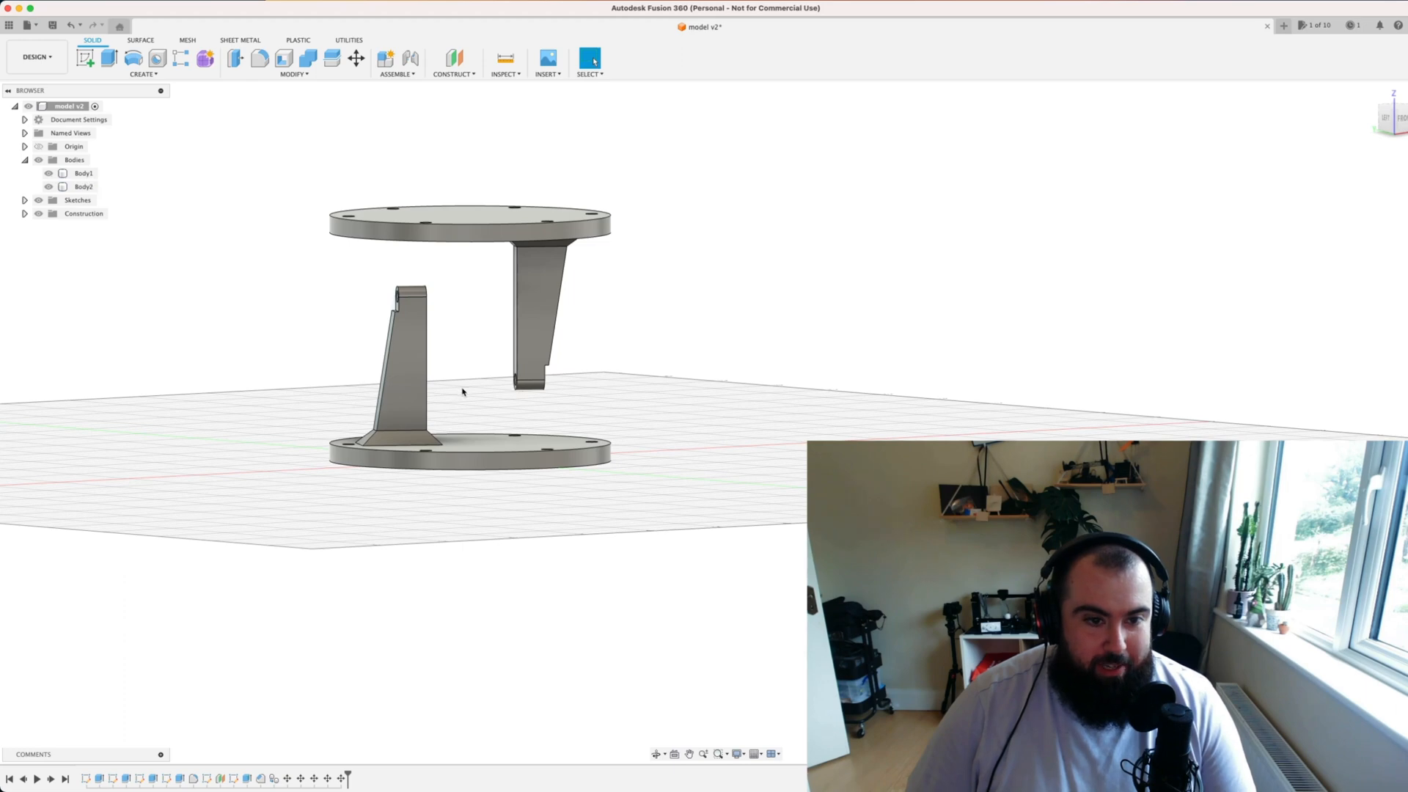
pyautogui.moveTo(465, 298)
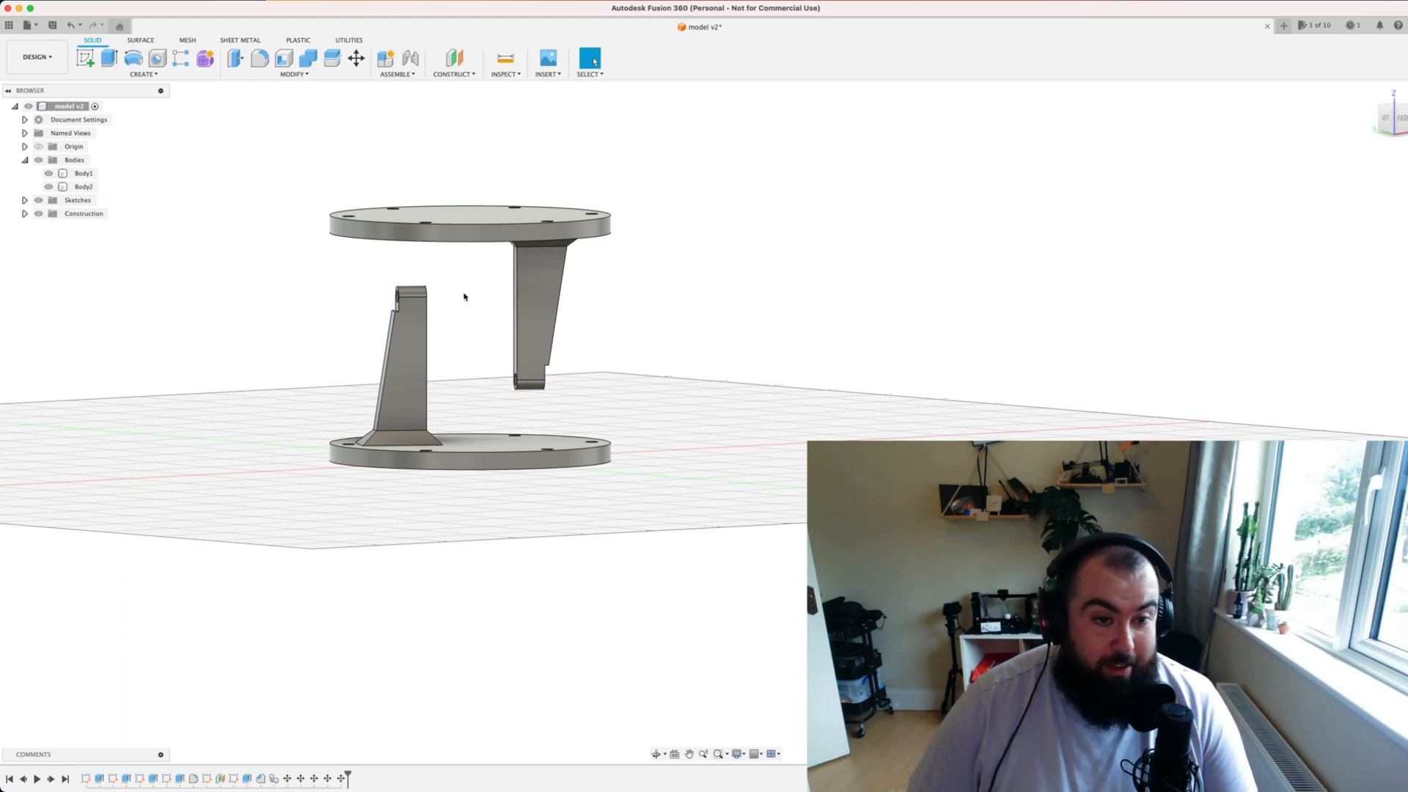
pyautogui.moveTo(487, 311)
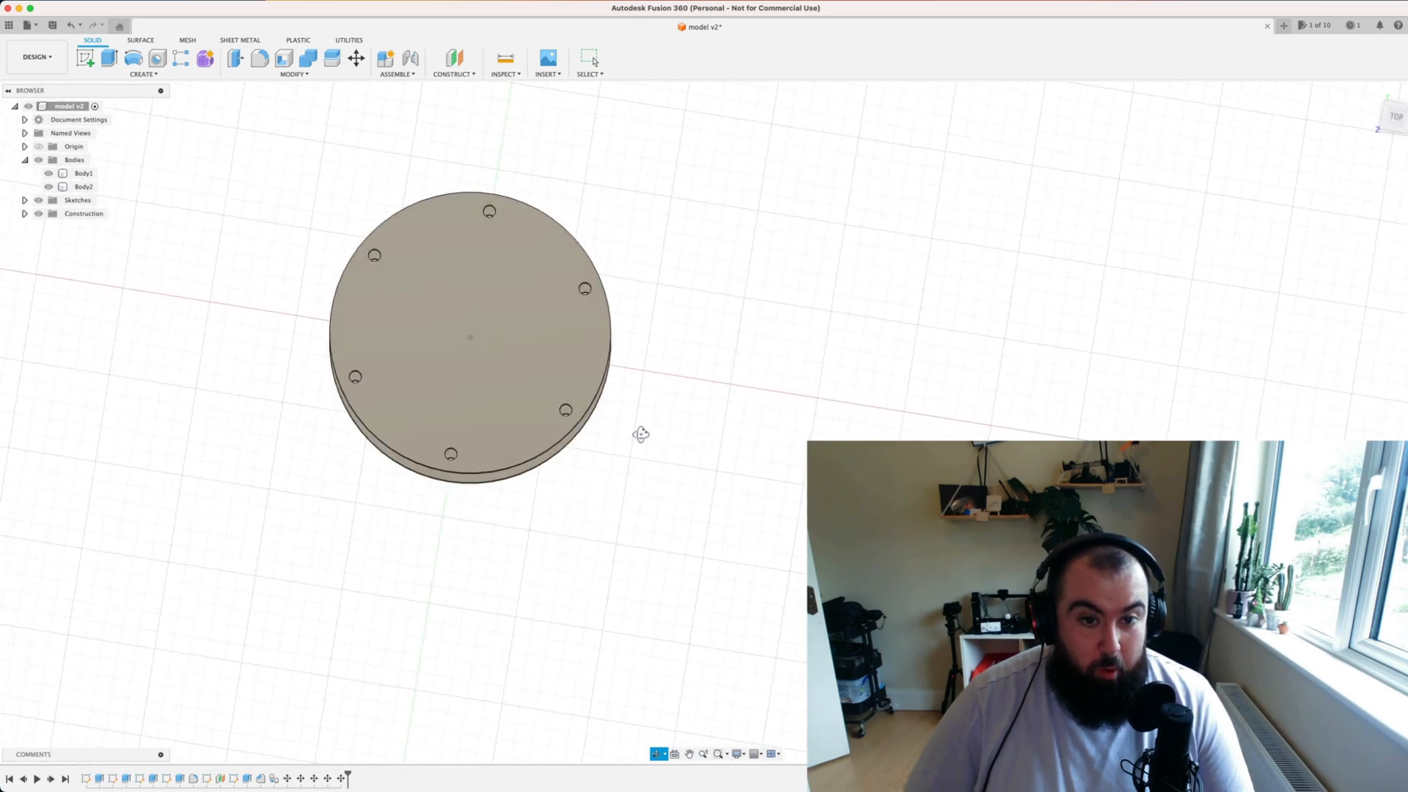
pyautogui.moveTo(641, 434); pyautogui.dragTo(710, 332)
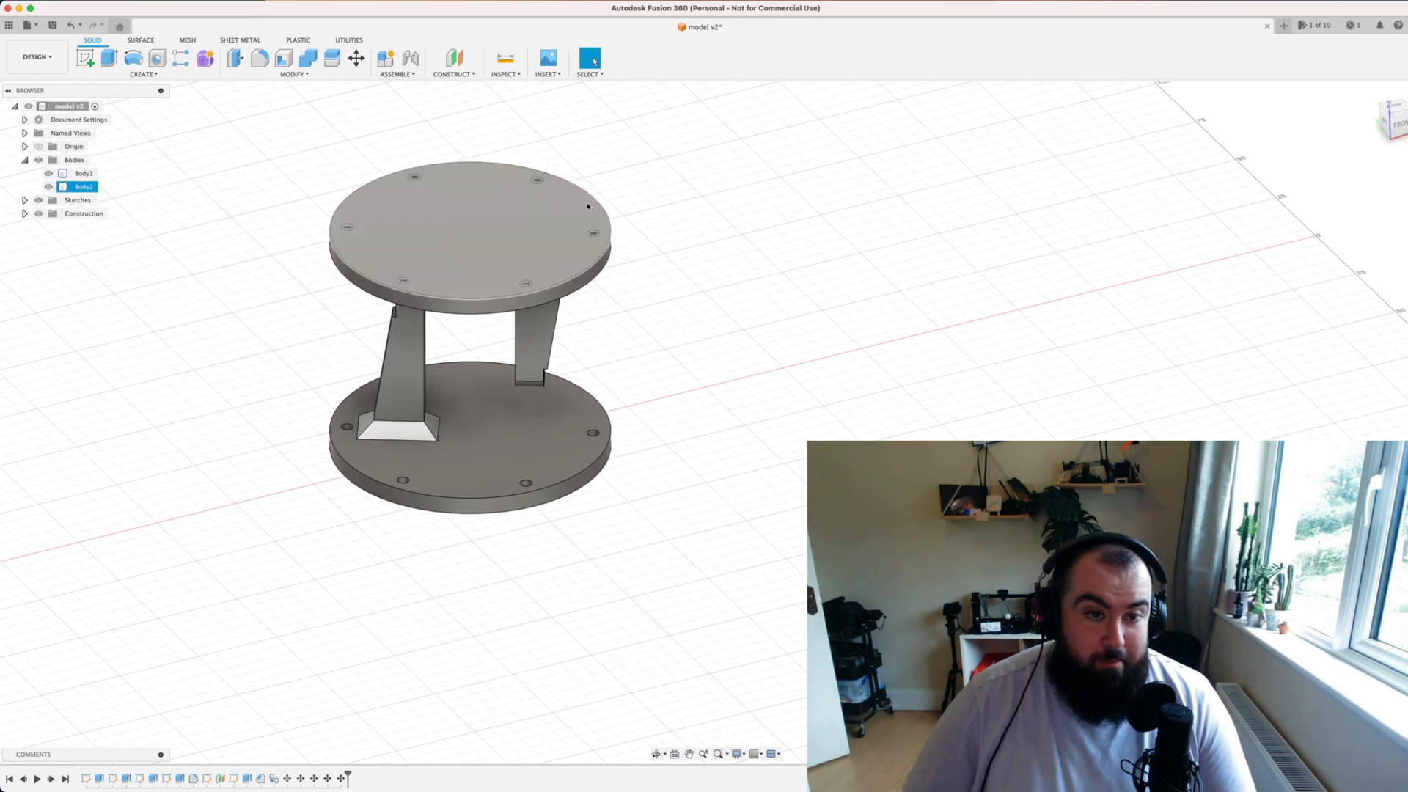
pyautogui.click(83, 173)
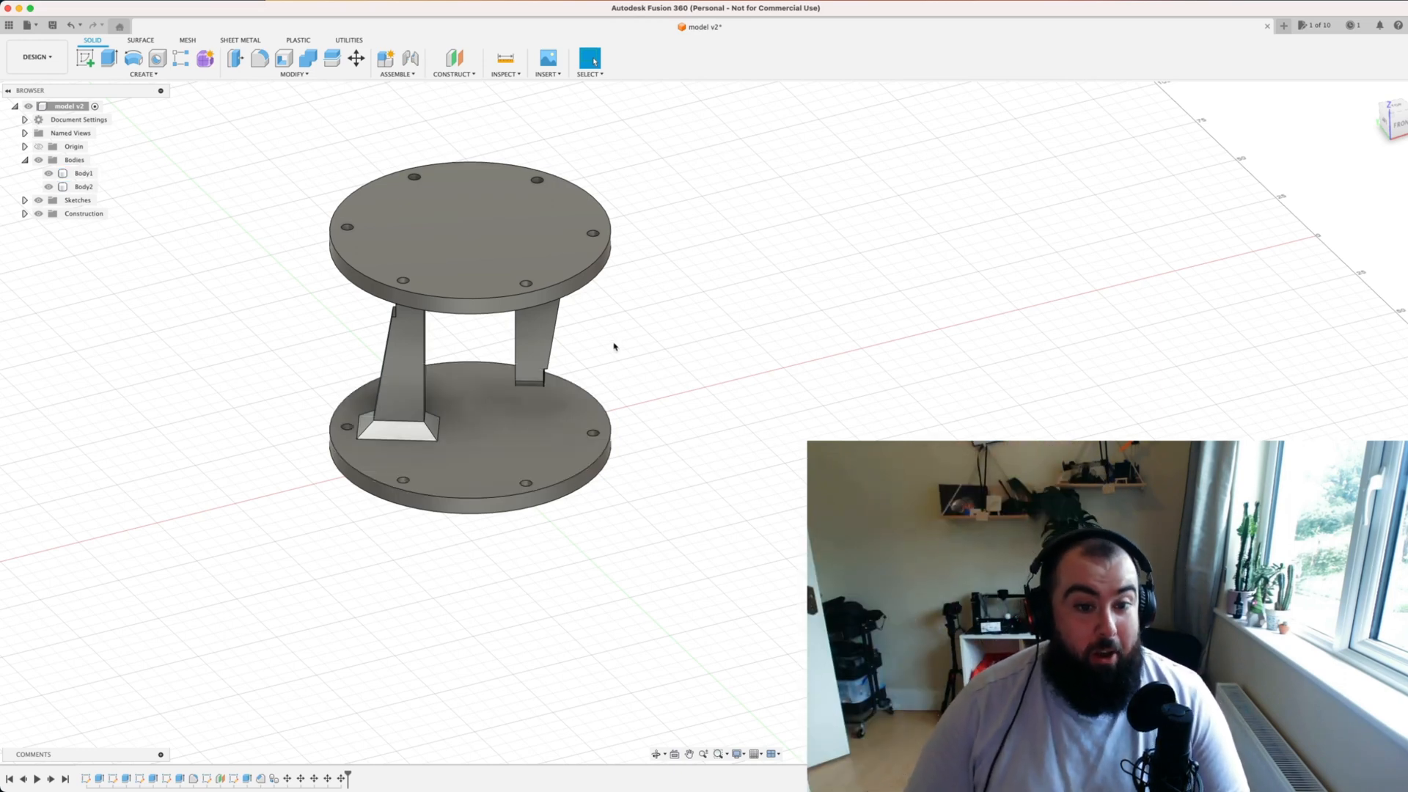
pyautogui.moveTo(623, 346)
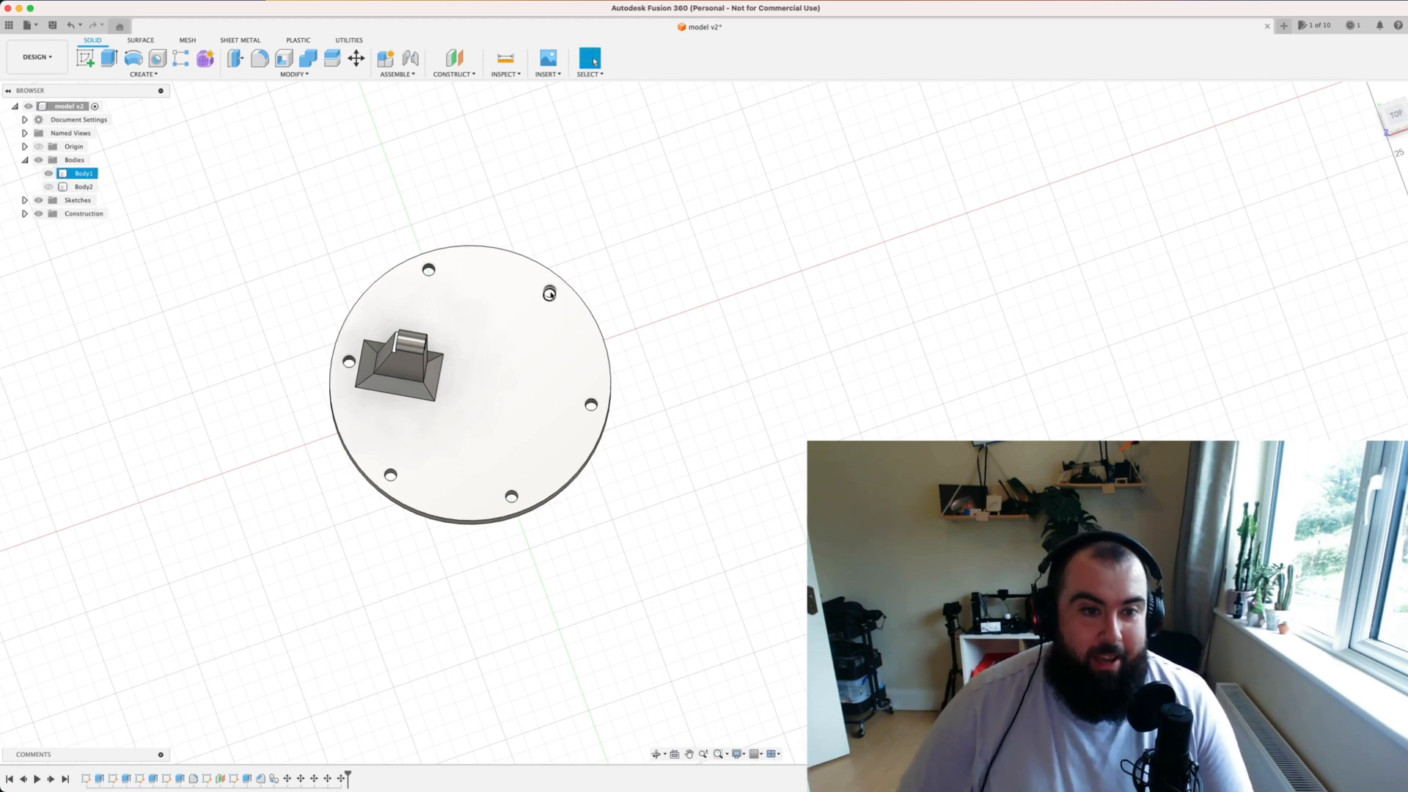
pyautogui.click(84, 186)
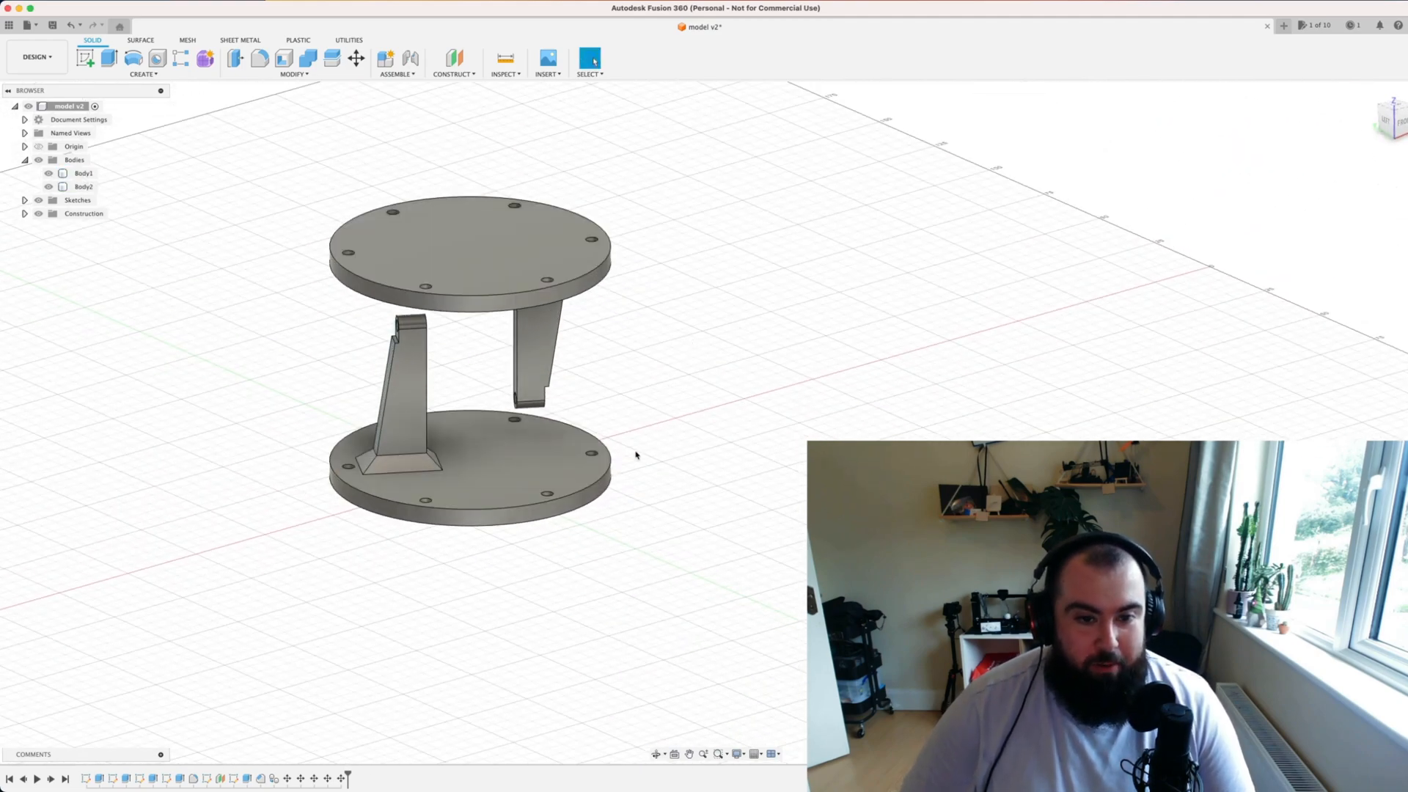
pyautogui.click(593, 453)
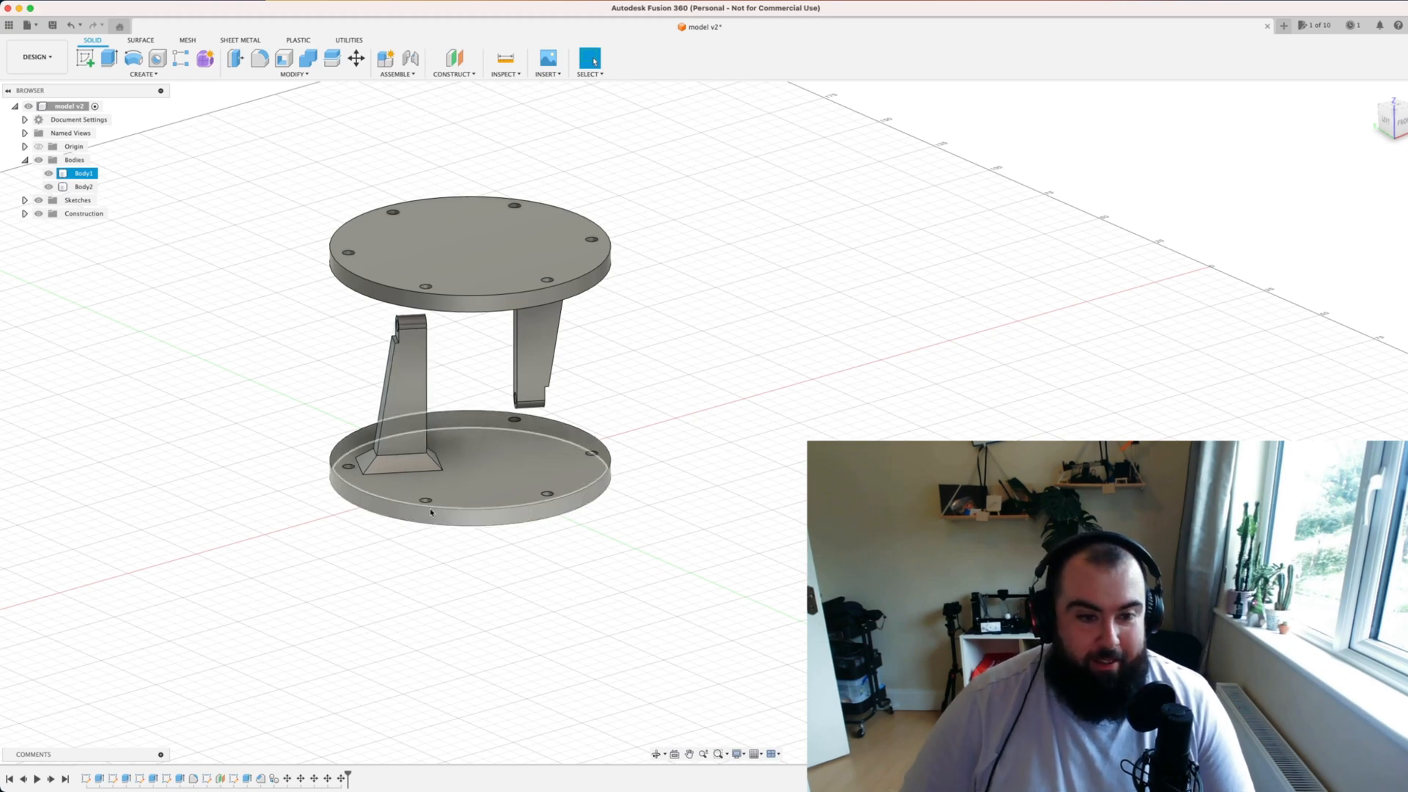
pyautogui.click(550, 546)
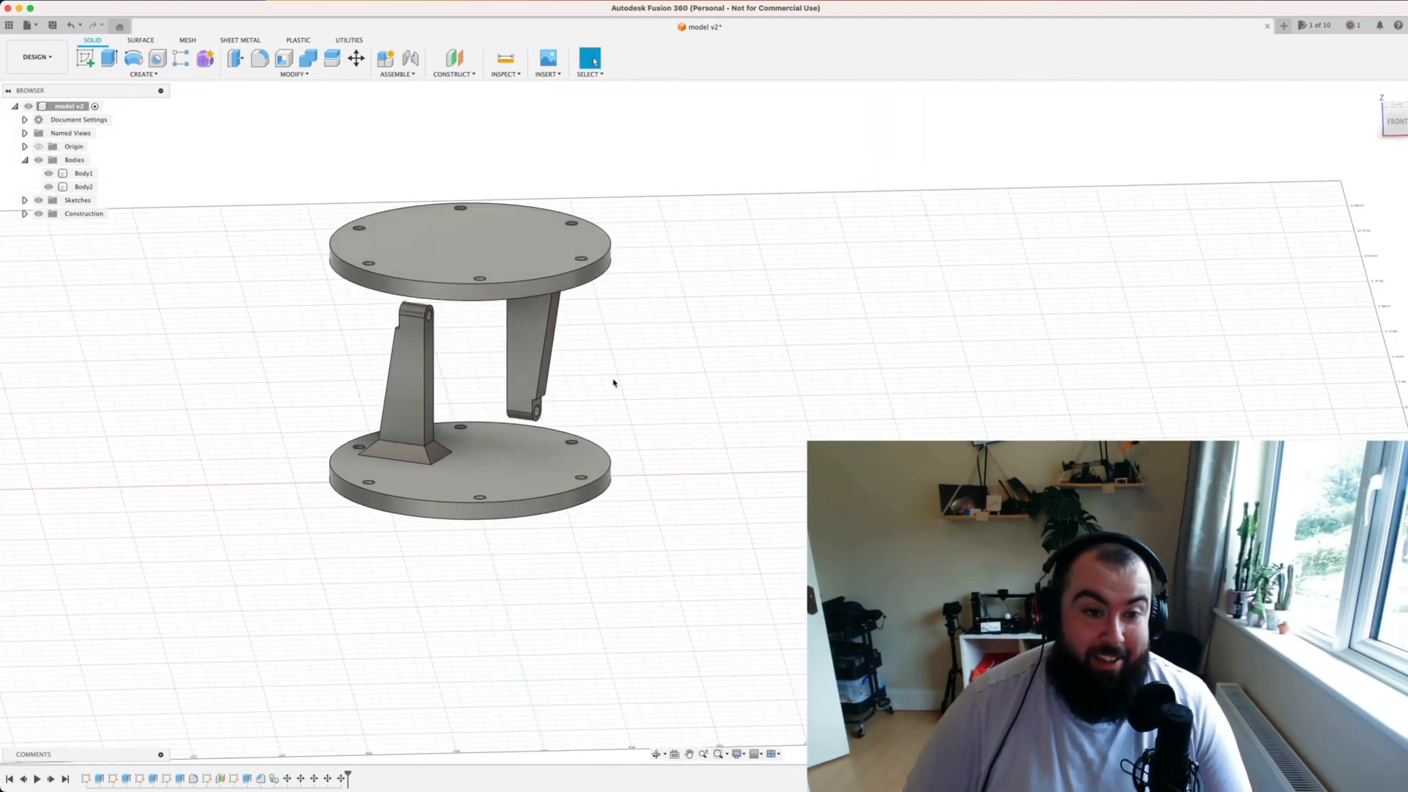
pyautogui.moveTo(613, 383); pyautogui.dragTo(690, 402)
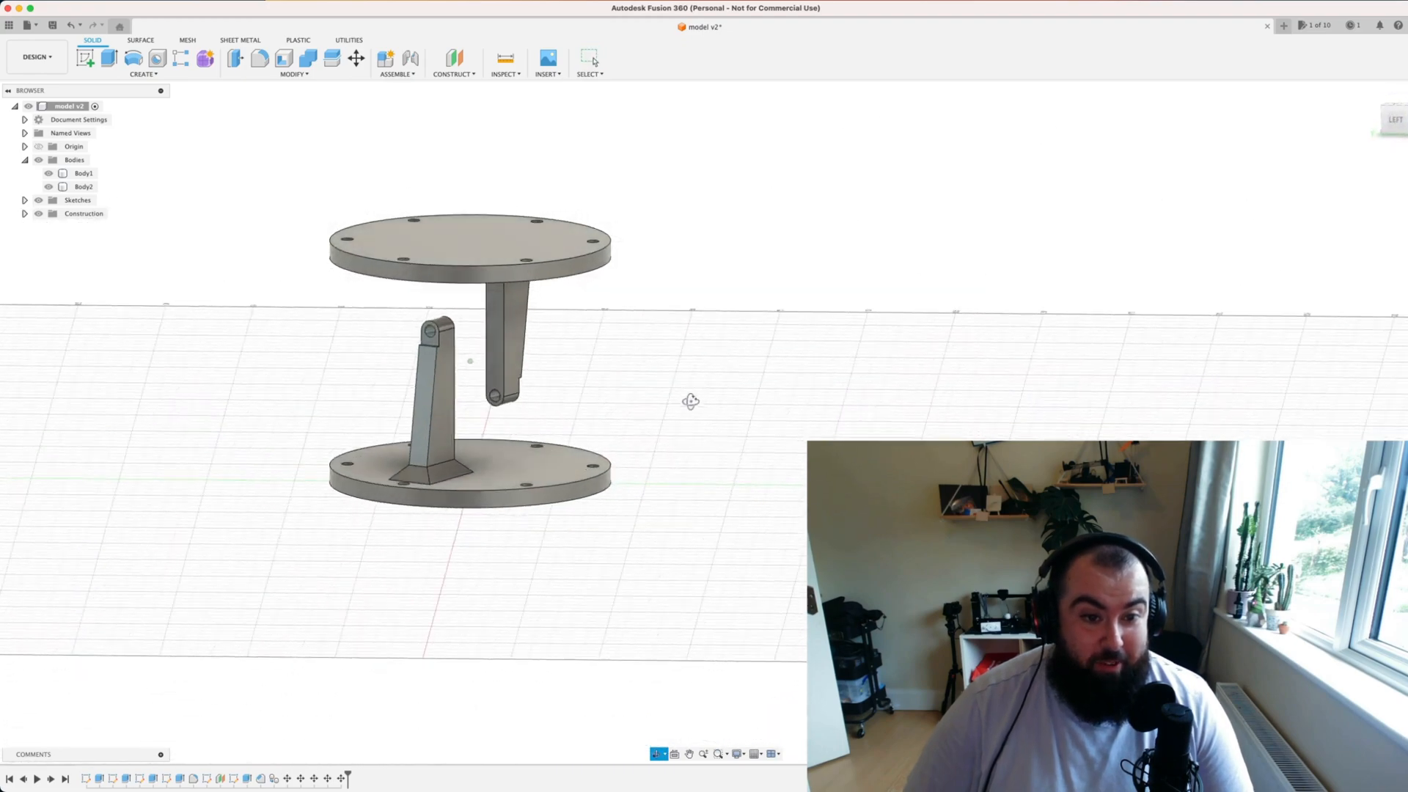
pyautogui.moveTo(691, 402); pyautogui.dragTo(631, 417)
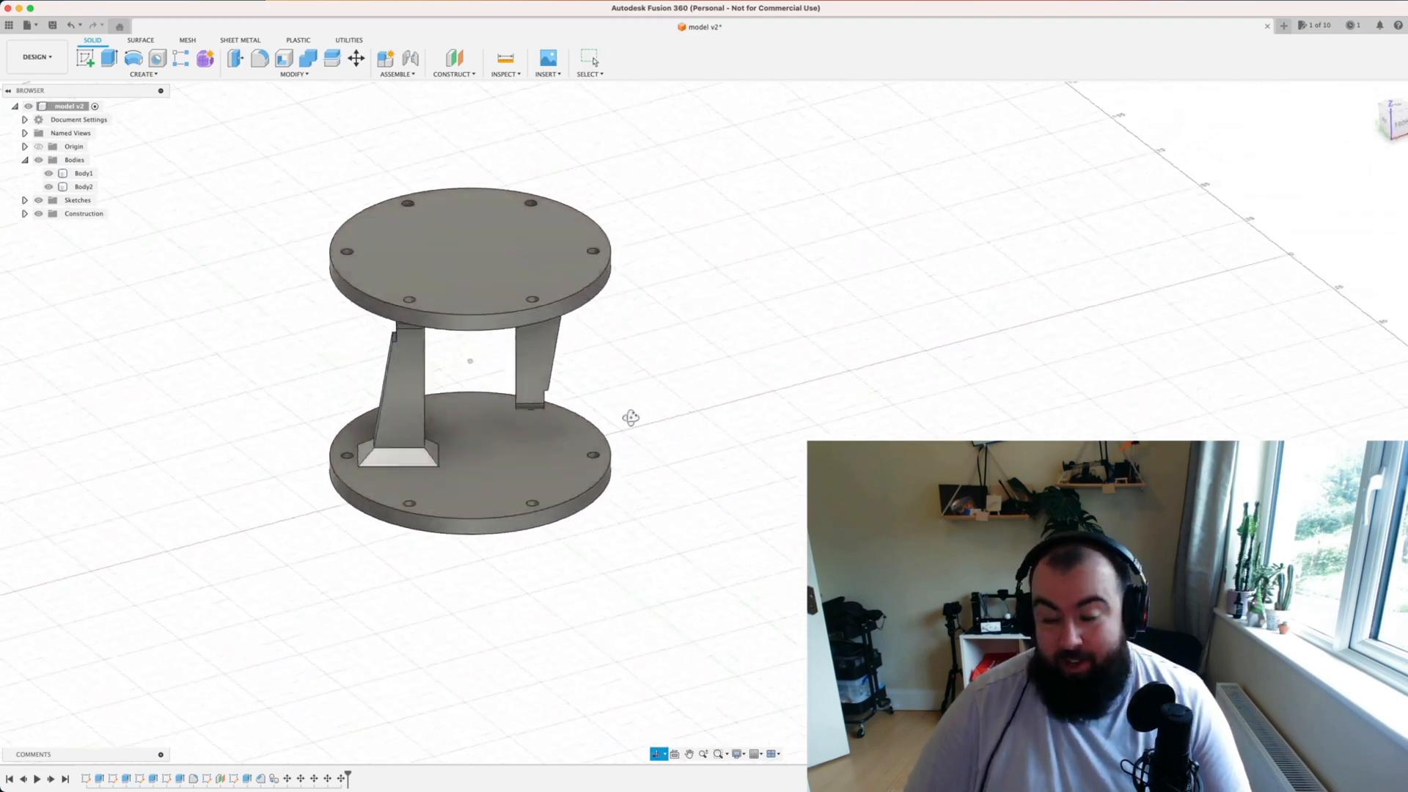